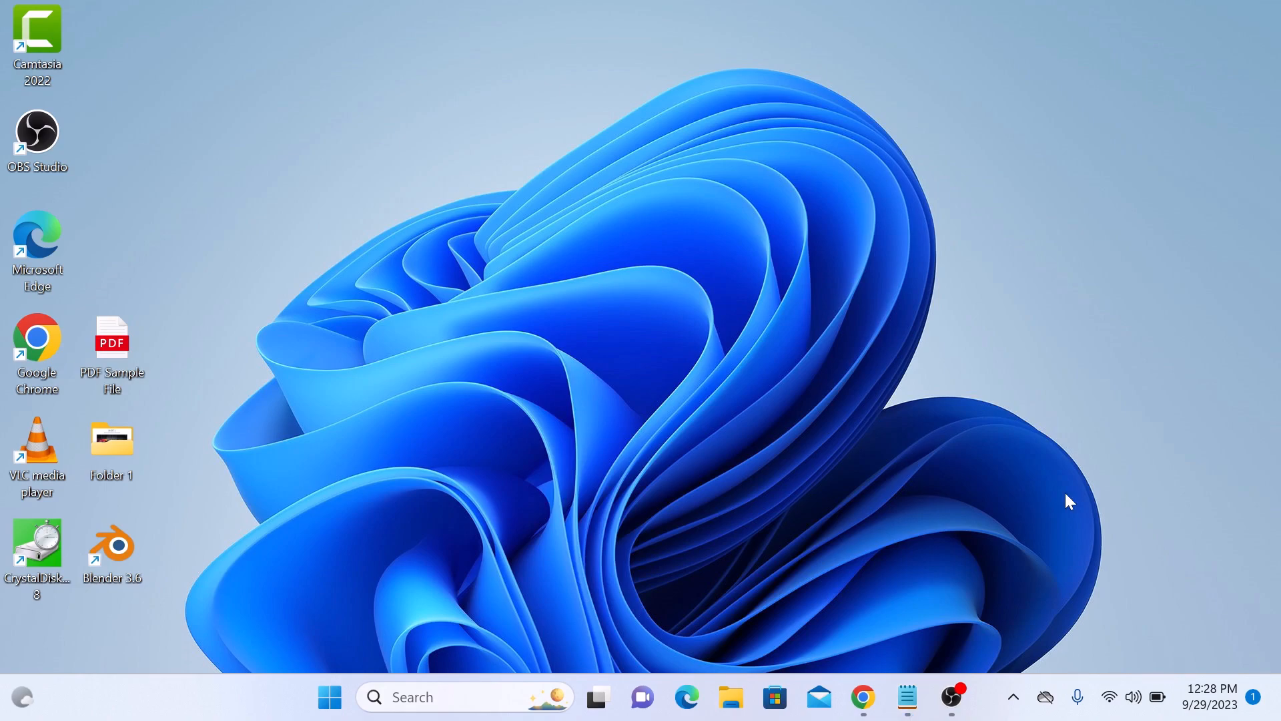
Launch the browser showing Google Drive's My Drive page with suggested files and folders.
{"action": "left_click", "coordinate": [863, 696]}
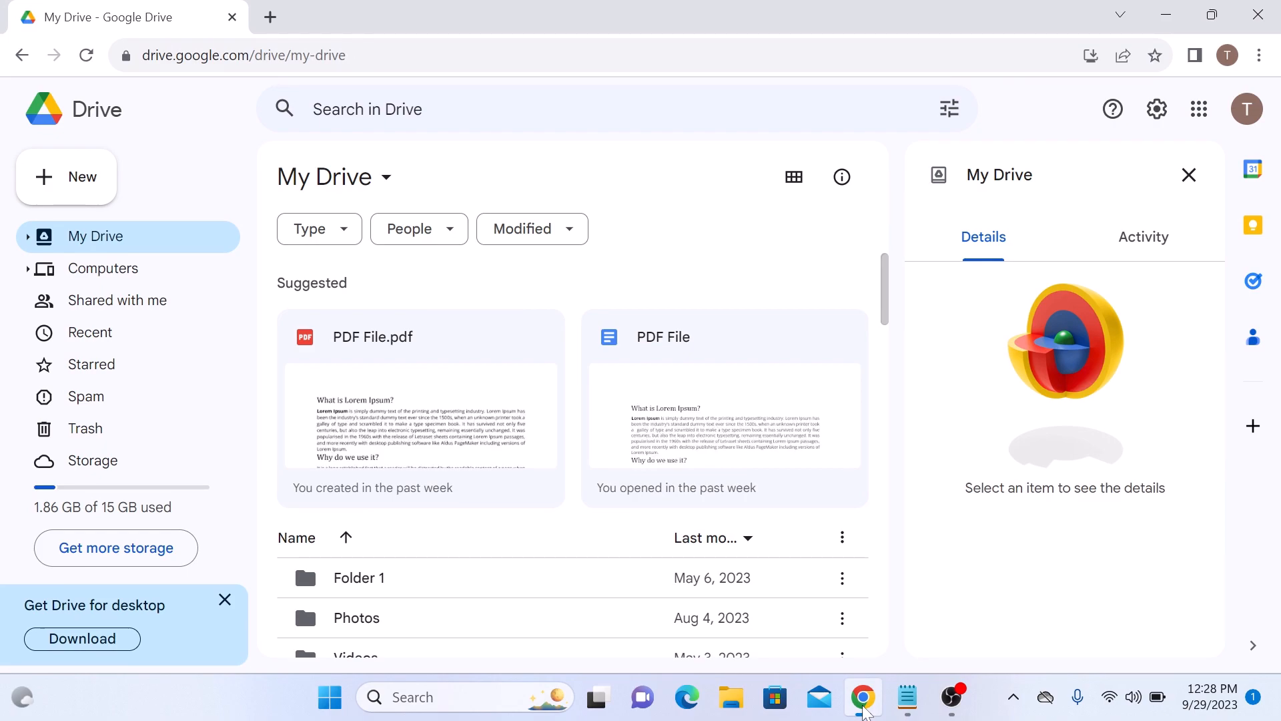
{"action": "mouse_move", "coordinate": [97, 162]}
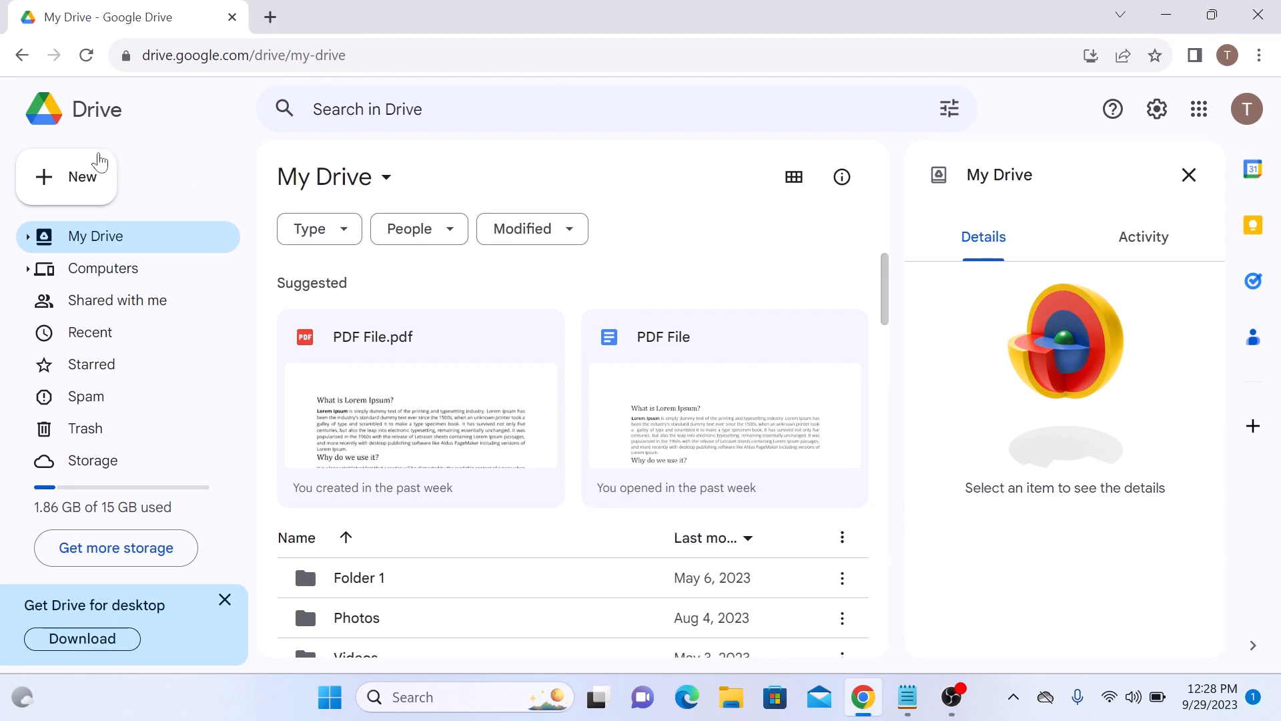
Upload PDF Sample File.pdf from the Desktop into My Drive via New > File upload.
{"action": "left_click", "coordinate": [67, 178]}
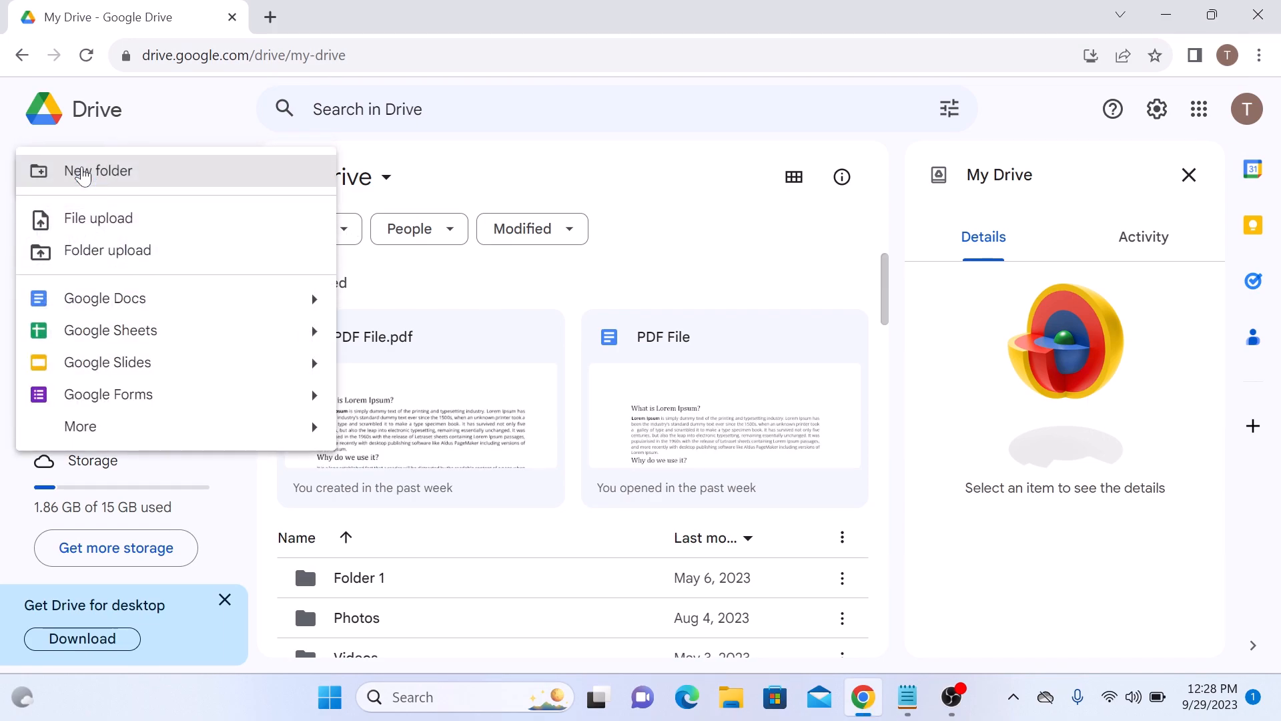
{"action": "mouse_move", "coordinate": [127, 217]}
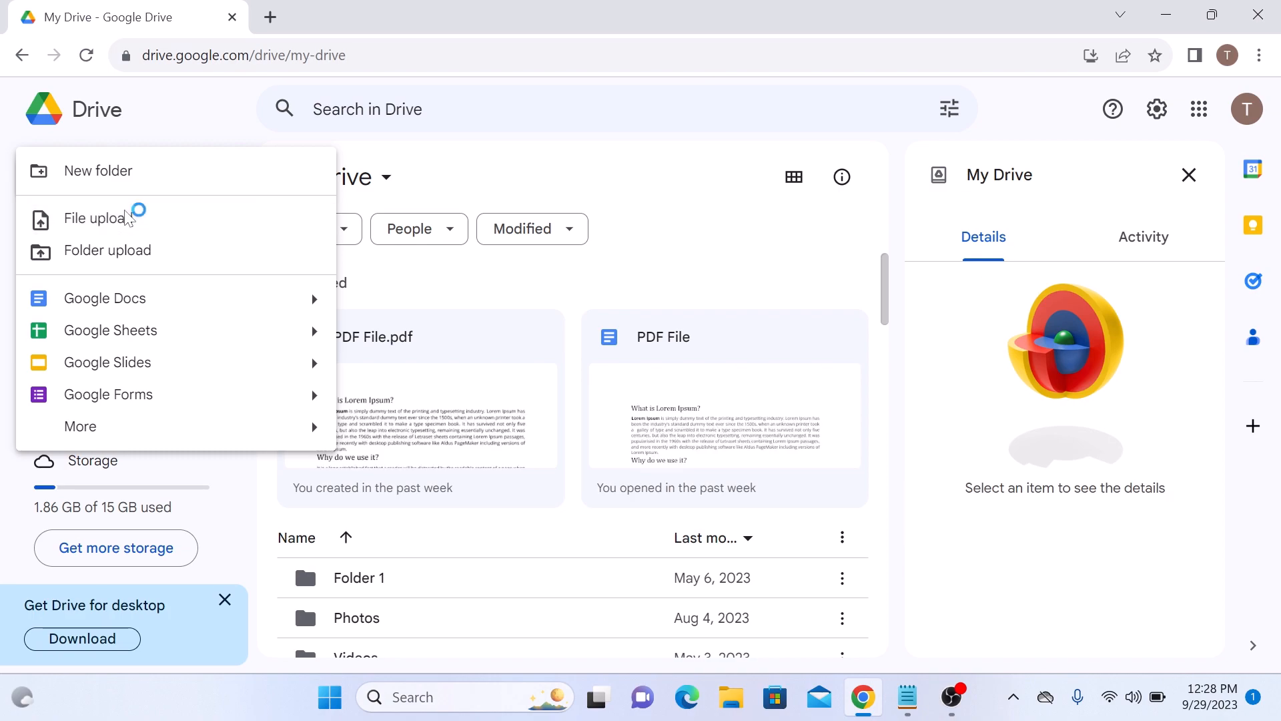
{"action": "left_click", "coordinate": [91, 217]}
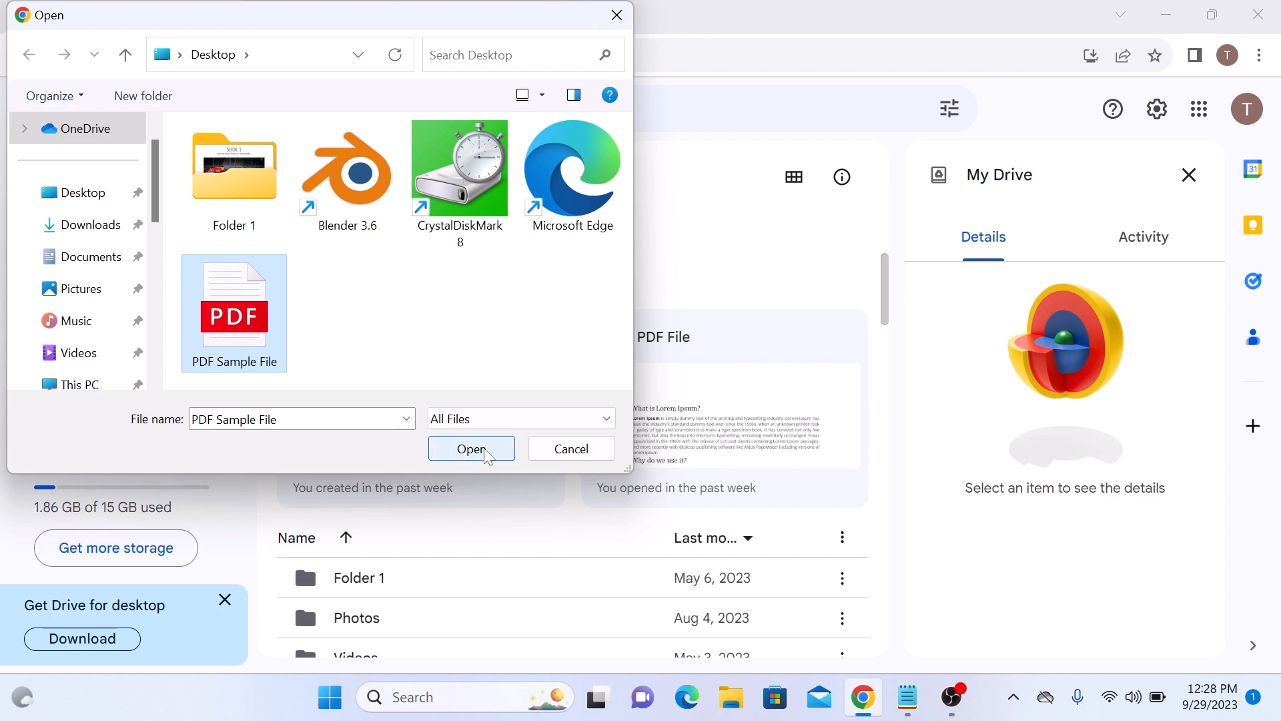
{"action": "left_click", "coordinate": [471, 449]}
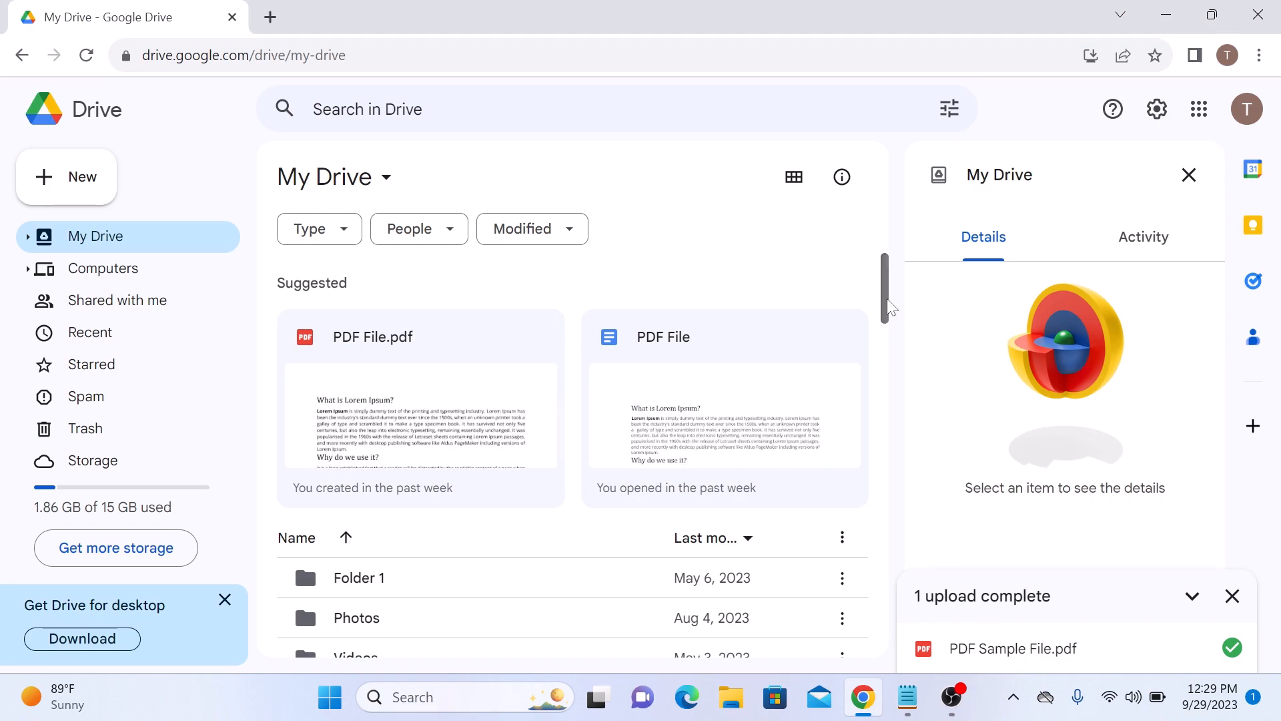
Open PDF Sample File.pdf with Google Docs from its right-click Open with menu.
{"action": "scroll", "scroll_direction": "down", "scroll_amount": 3}
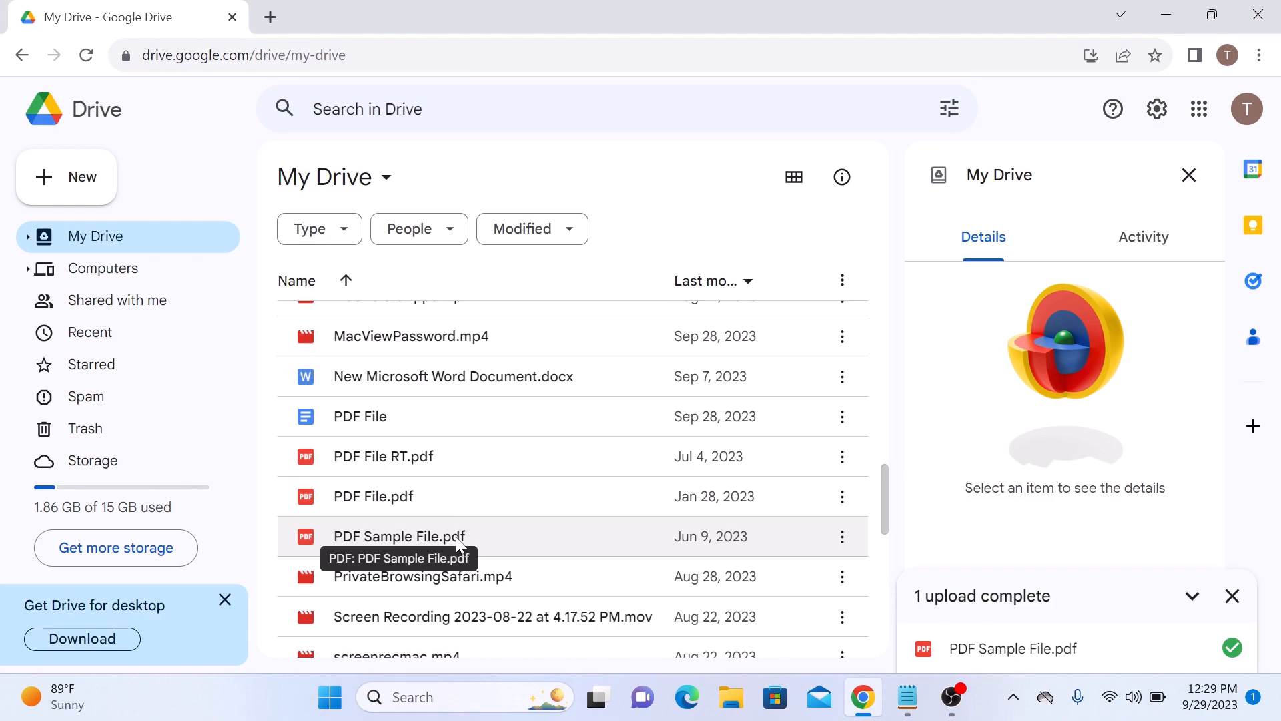
{"action": "right_click", "coordinate": [399, 537]}
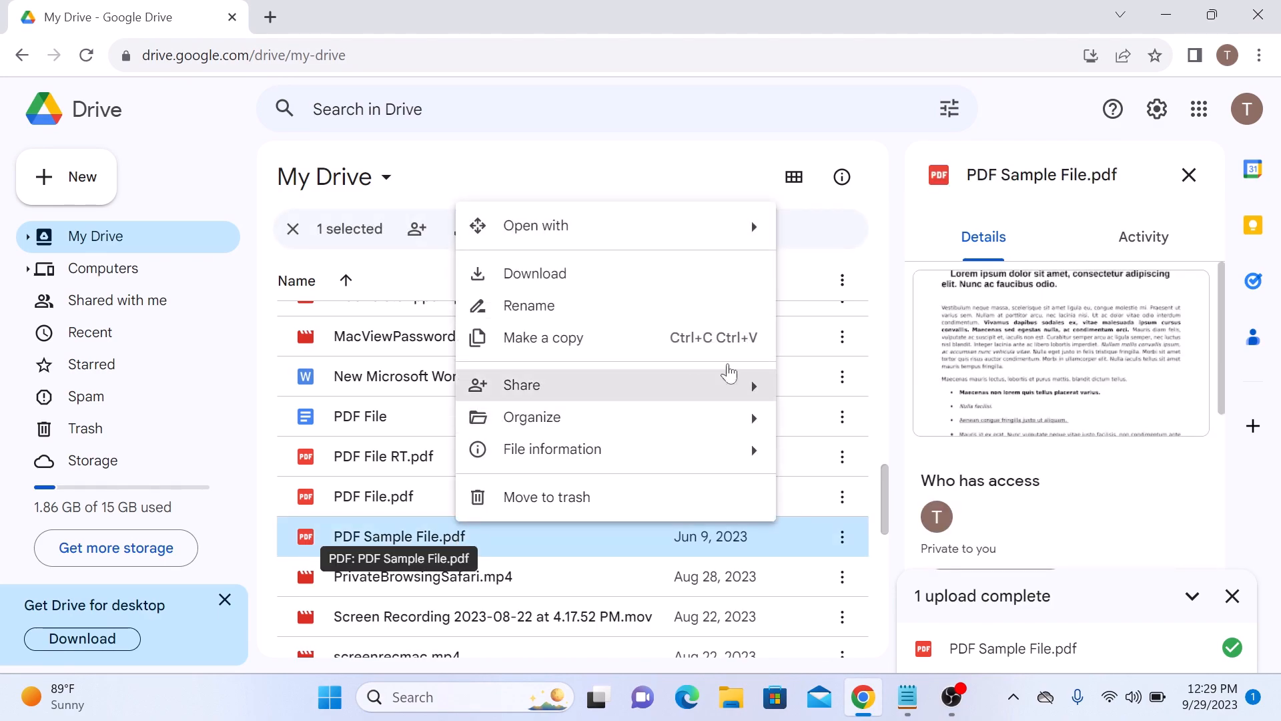
{"action": "left_click", "coordinate": [536, 225]}
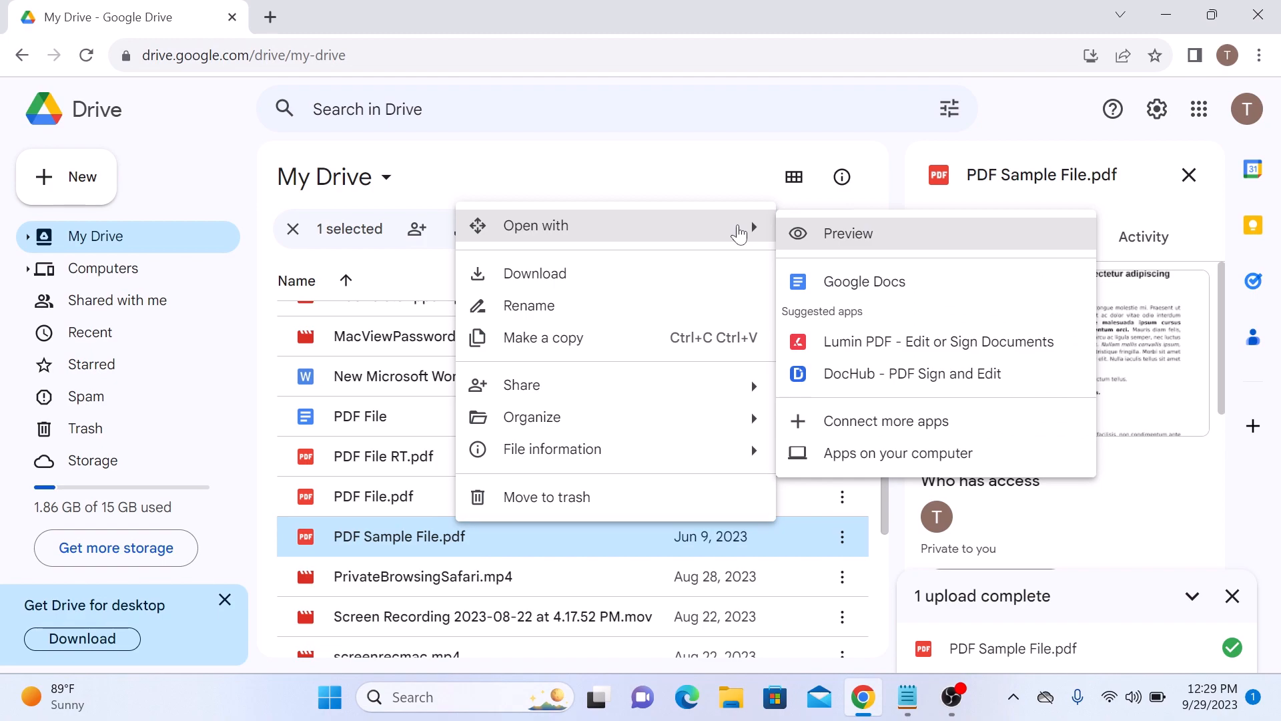
{"action": "mouse_move", "coordinate": [887, 286]}
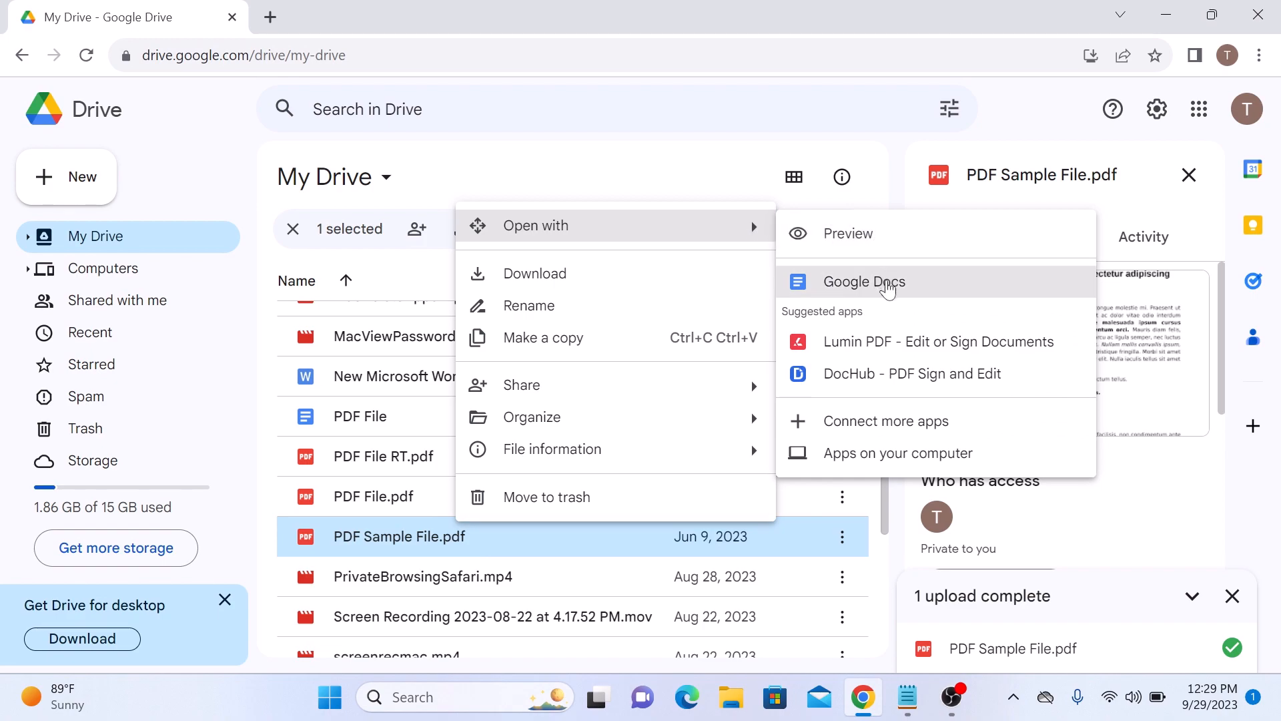
{"action": "left_click", "coordinate": [865, 282]}
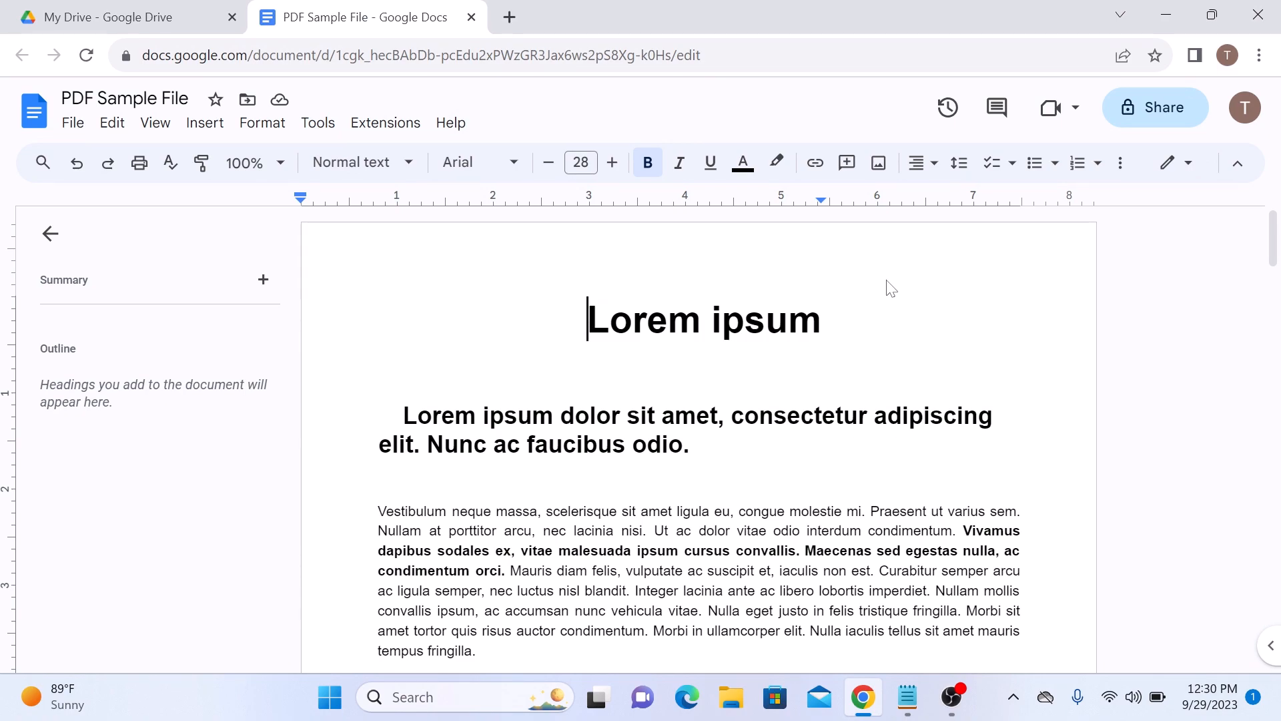
Make the title read 'Edited Lorem ipsum' and dismiss the watermarks announcement.
{"action": "type", "text": "Edited"}
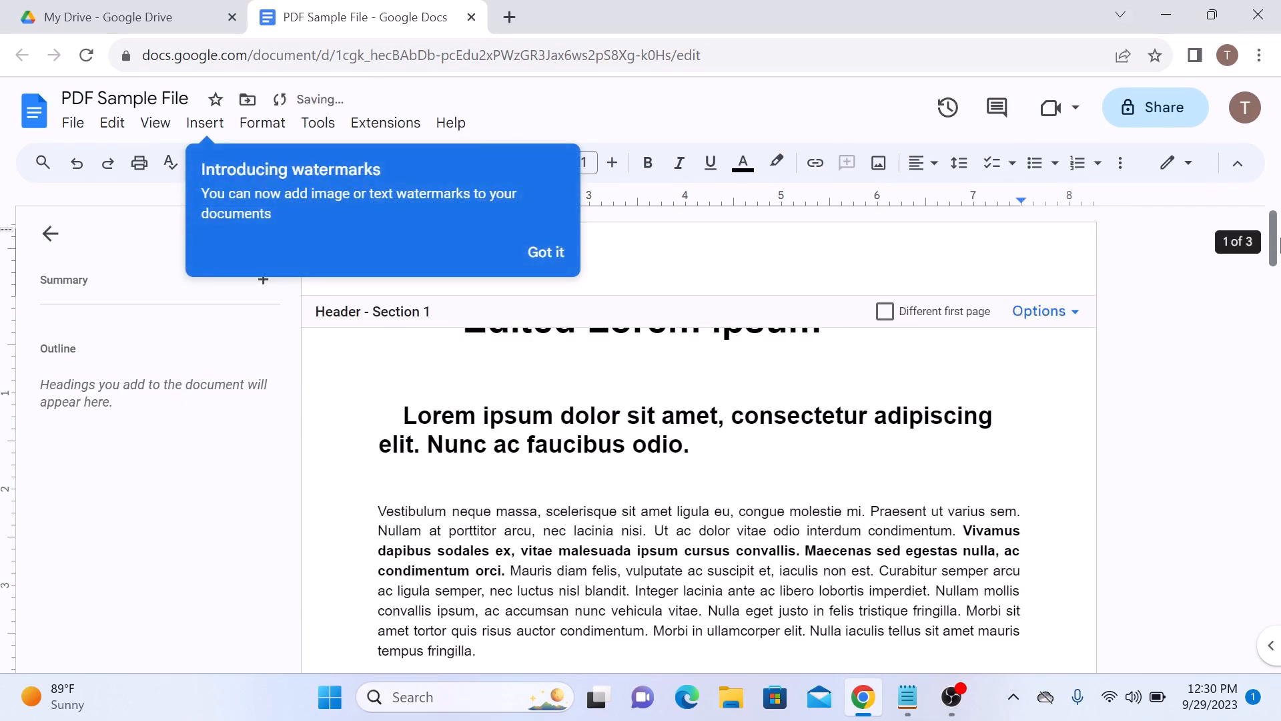
{"action": "scroll", "scroll_direction": "down", "scroll_amount": 3}
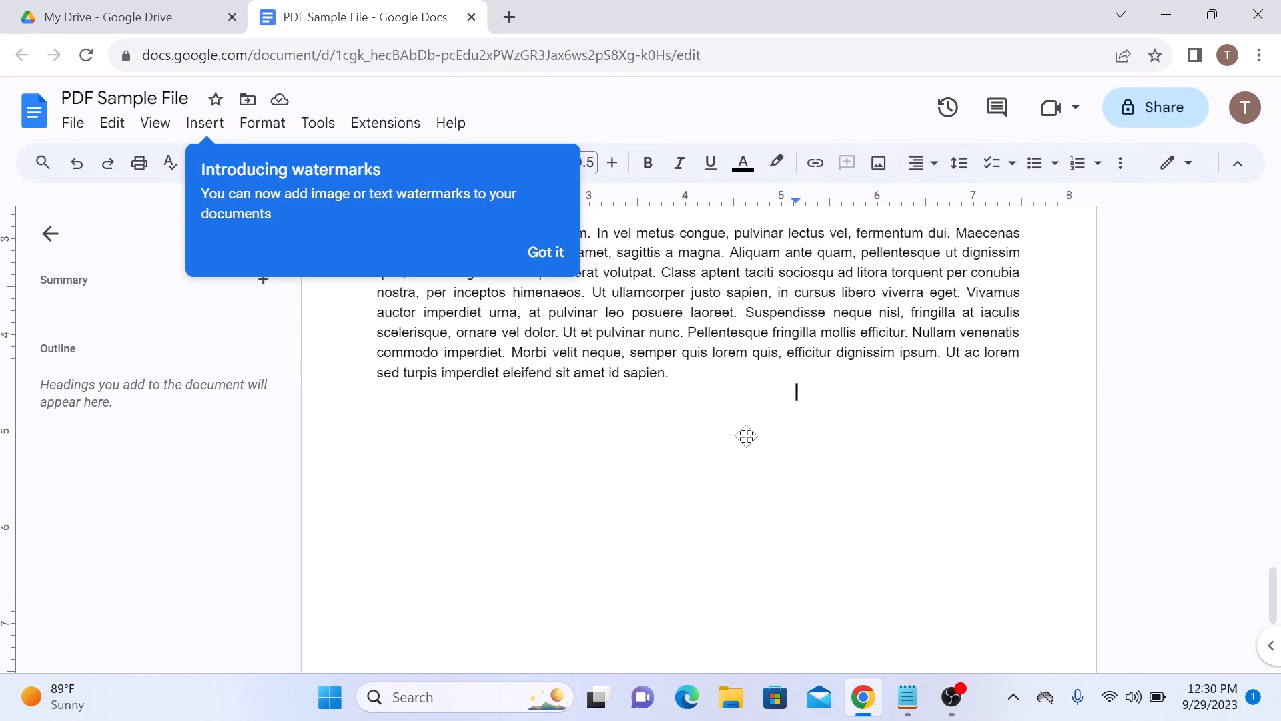
{"action": "left_click", "coordinate": [545, 252]}
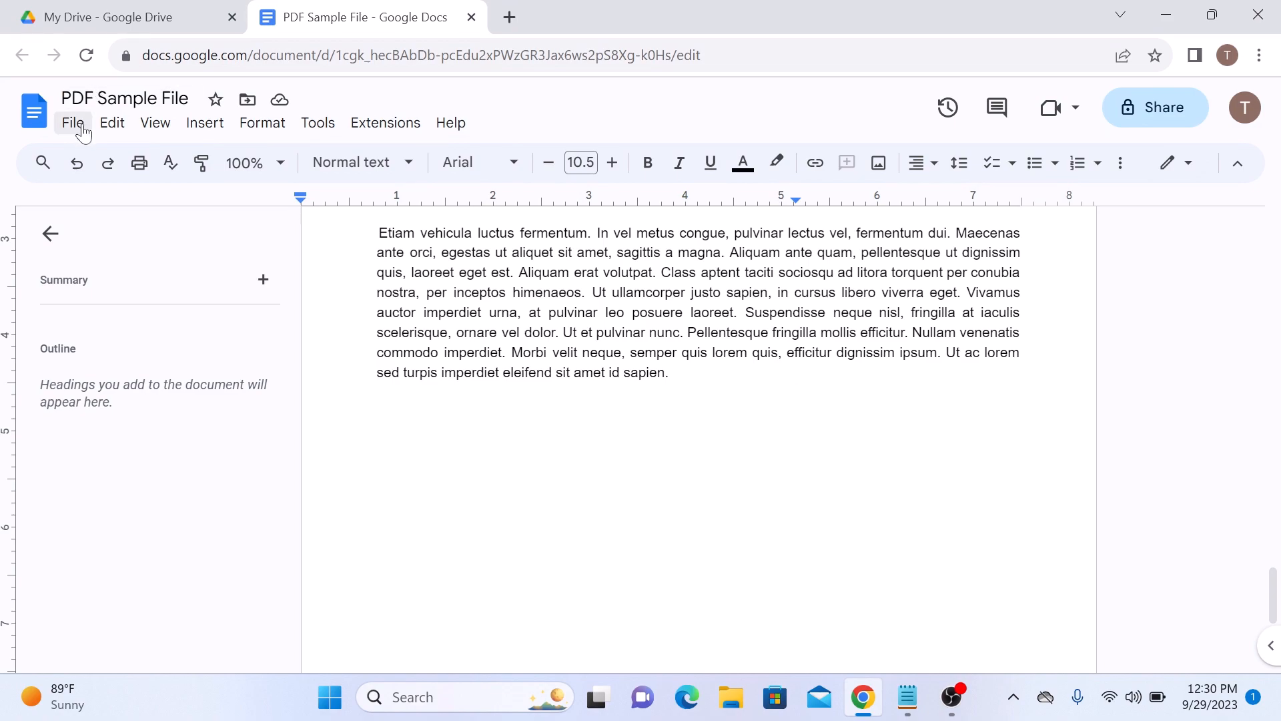
Download the edited document as a PDF Document (.pdf) via File > Download.
{"action": "left_click", "coordinate": [72, 123]}
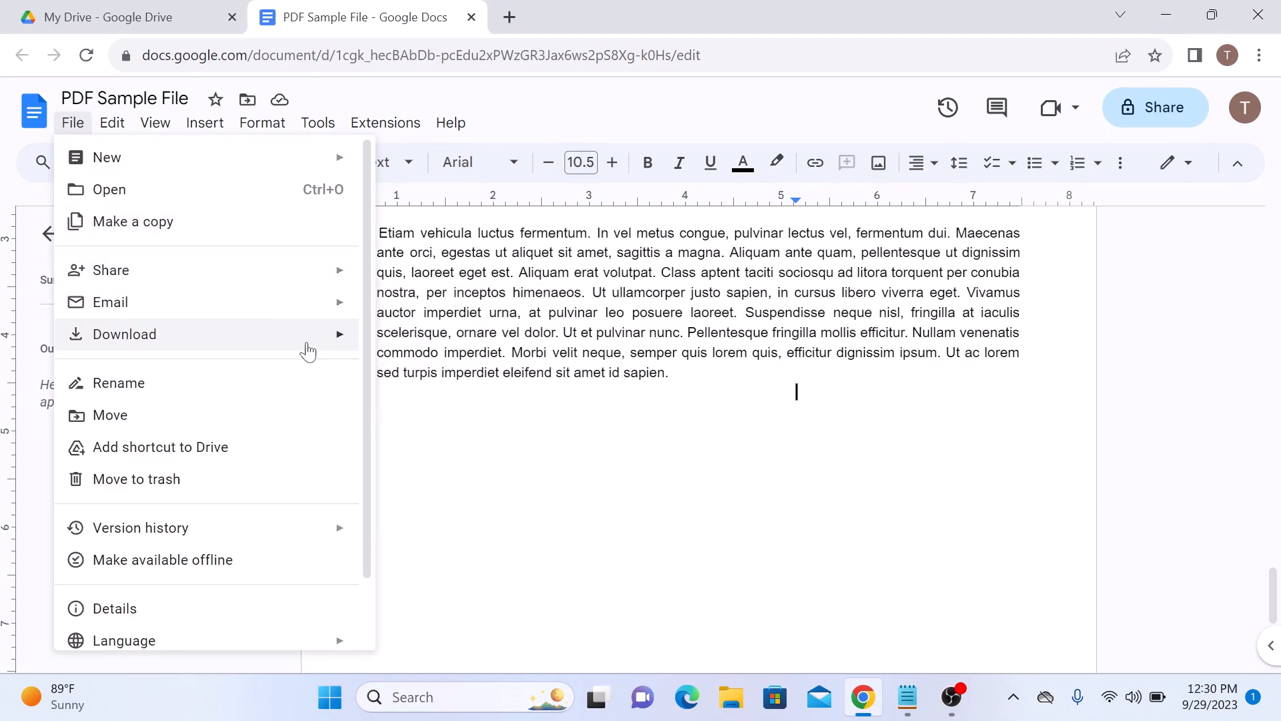
{"action": "left_click", "coordinate": [124, 334]}
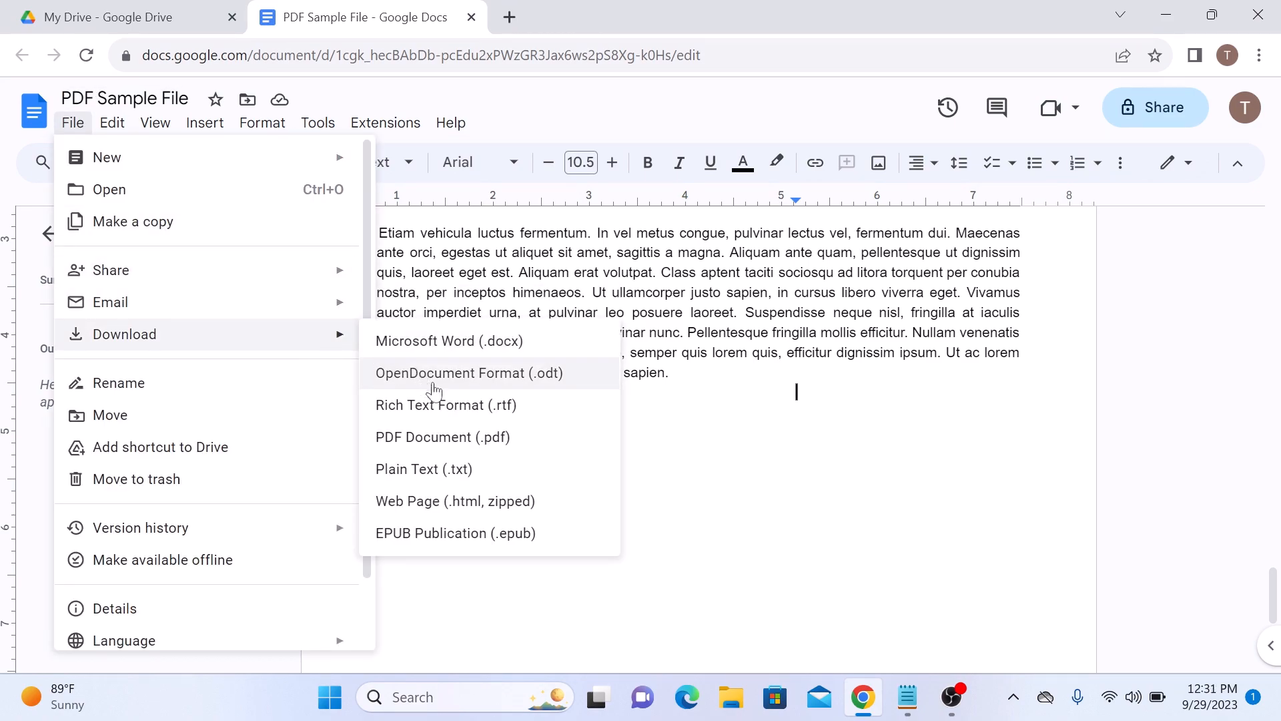
{"action": "mouse_move", "coordinate": [458, 437]}
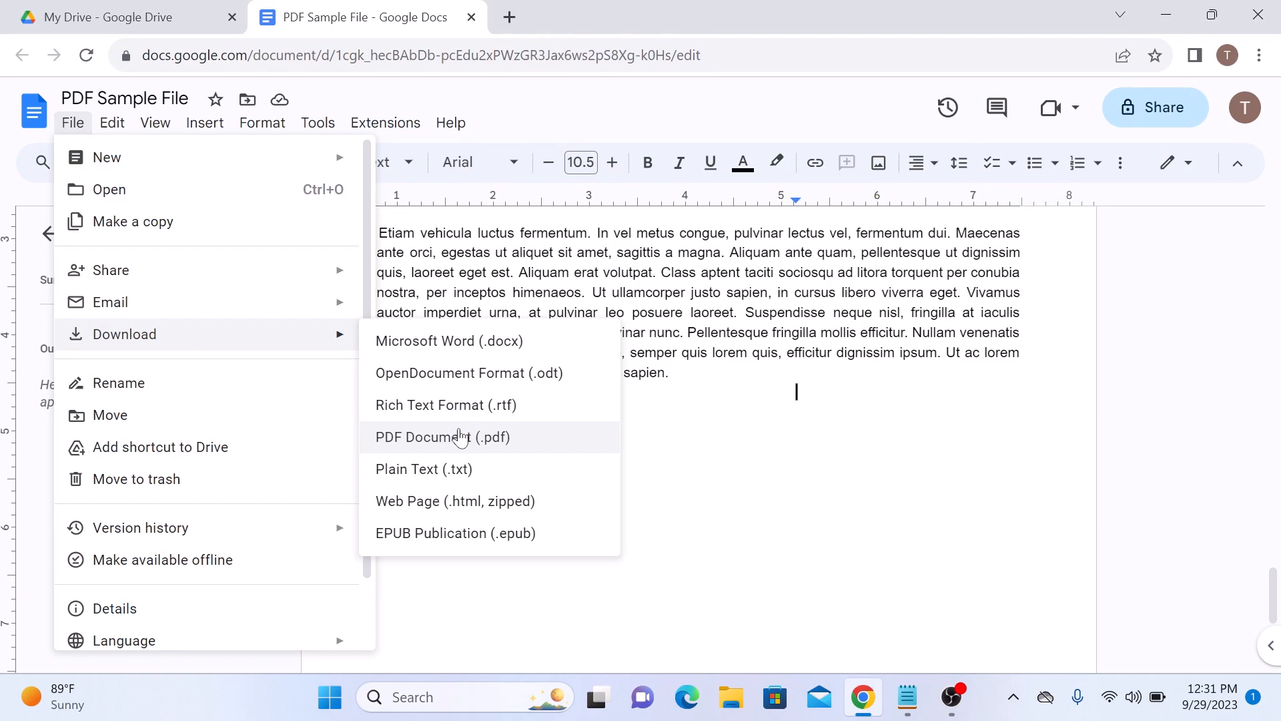
{"action": "left_click", "coordinate": [442, 437]}
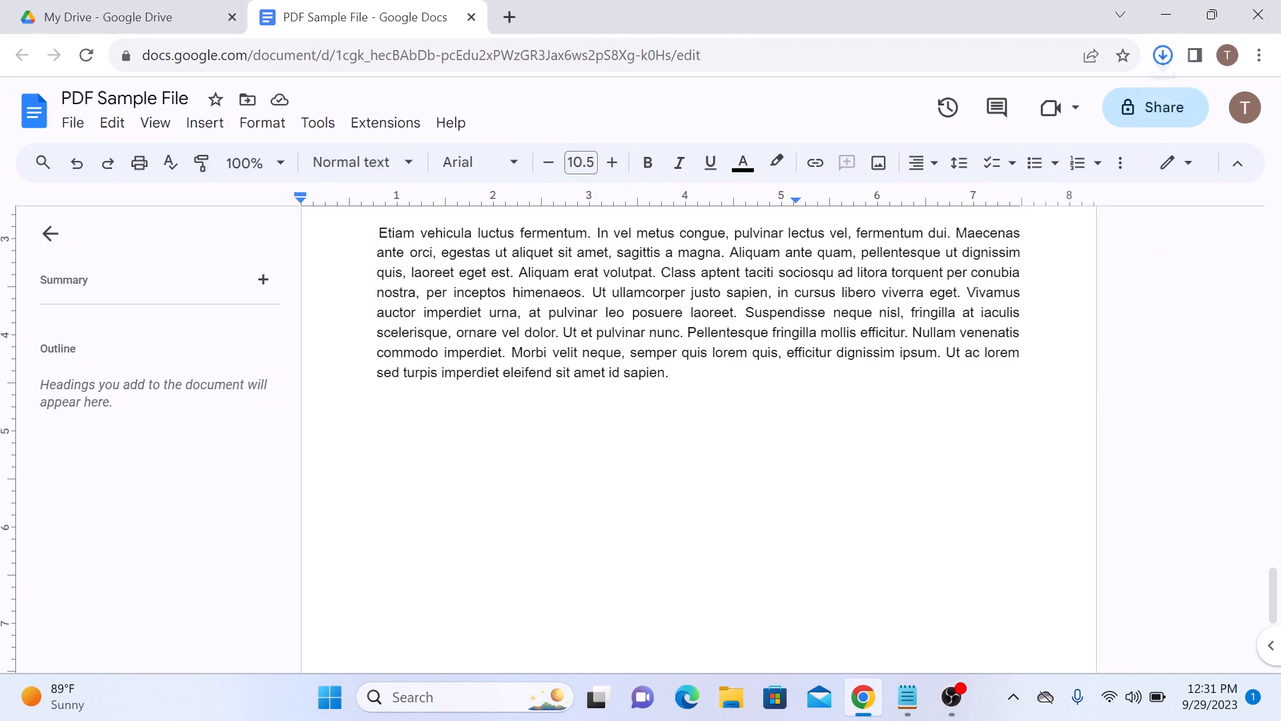
{"action": "left_click", "coordinate": [1163, 55]}
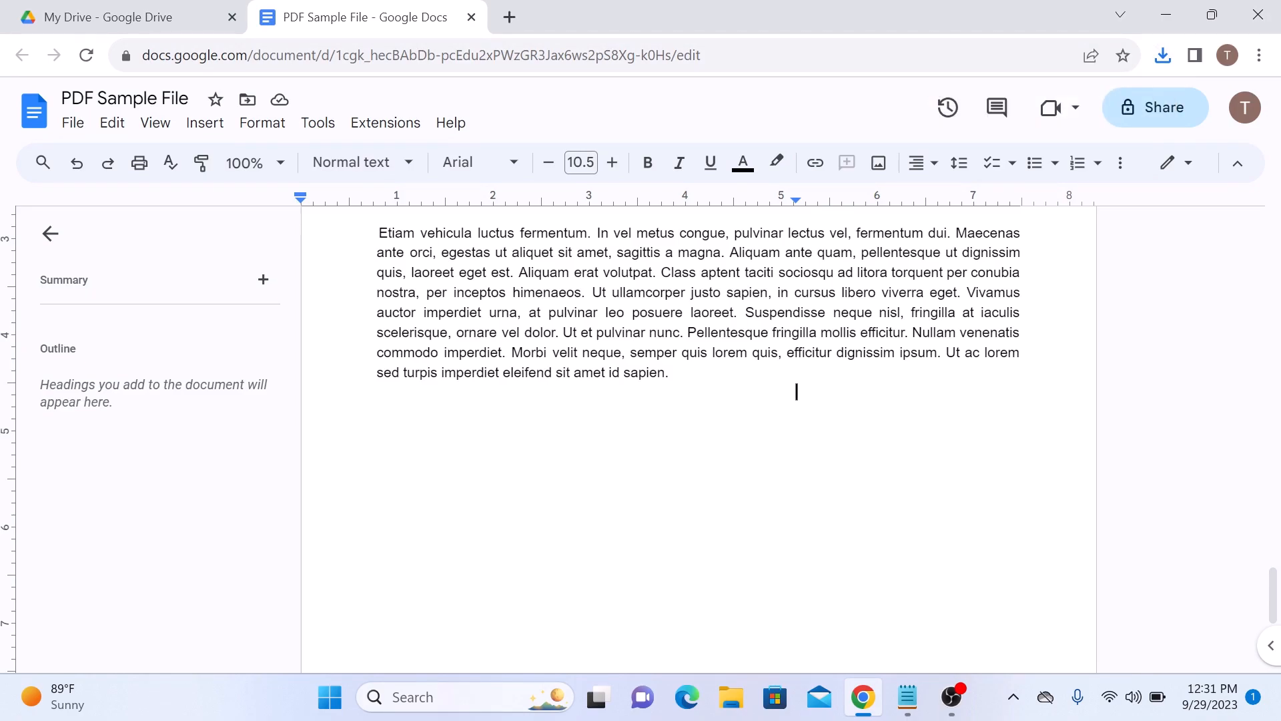
View the downloaded PDF Sample File.pdf in Chrome, scrolling its three pages with 'Edited Lorem ipsum'.
{"action": "left_click", "coordinate": [1161, 55]}
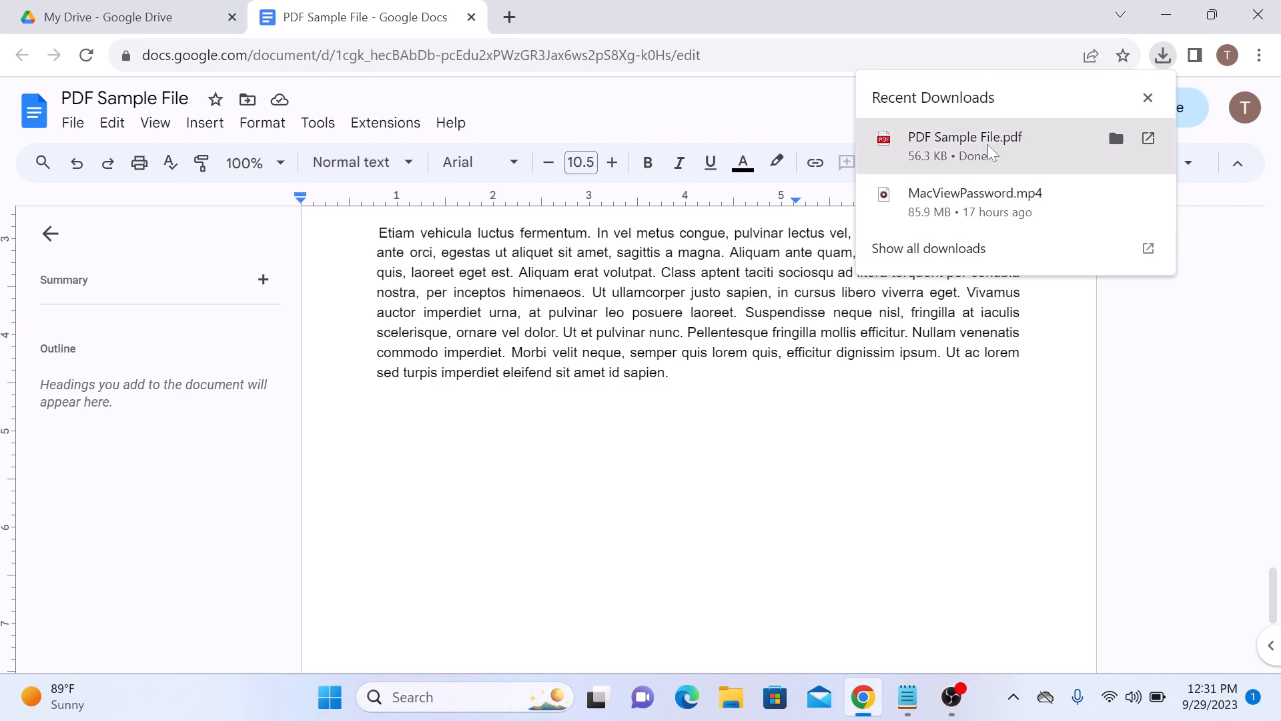
{"action": "left_click", "coordinate": [966, 137]}
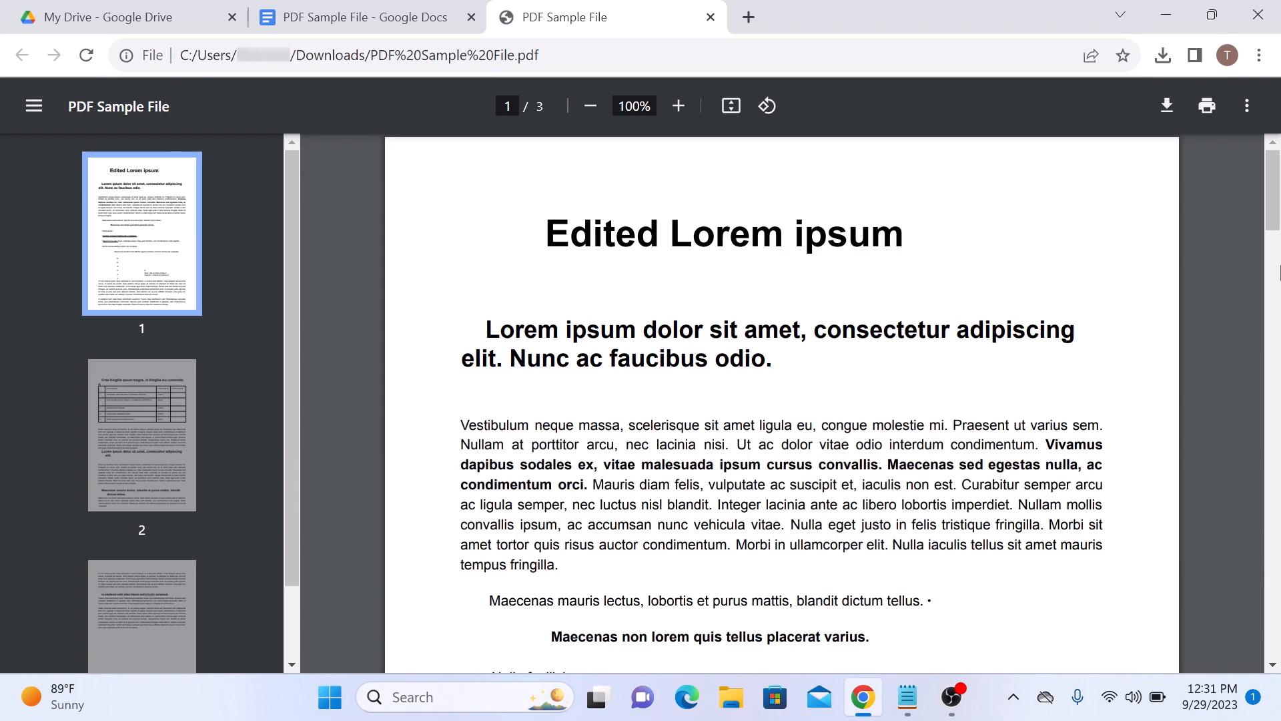
{"action": "scroll", "scroll_direction": "down", "scroll_amount": 3}
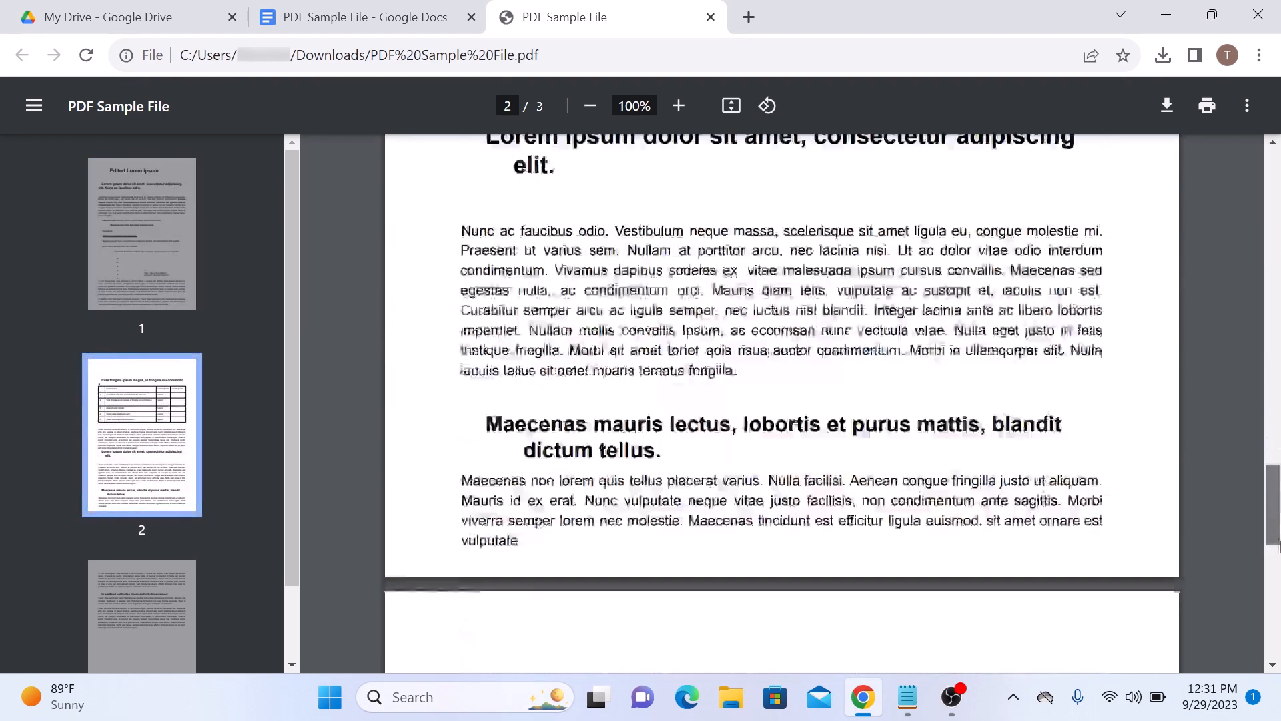
{"action": "scroll", "scroll_direction": "down", "scroll_amount": 3}
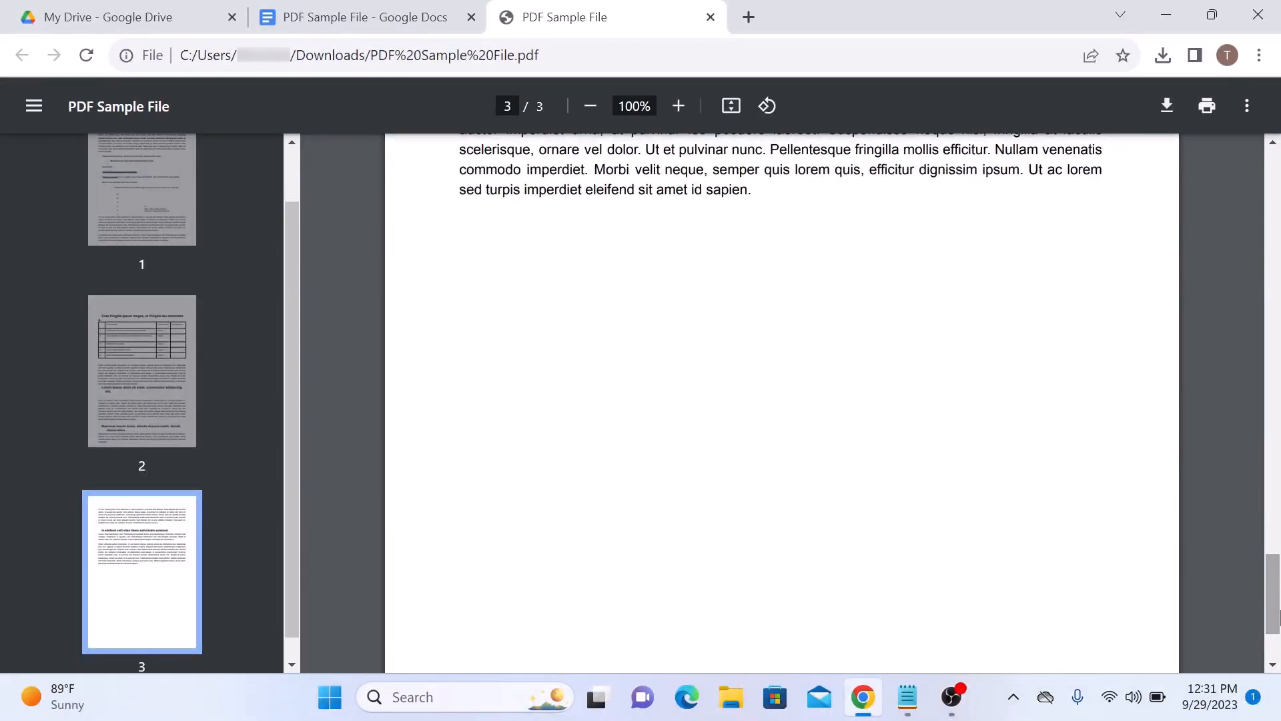